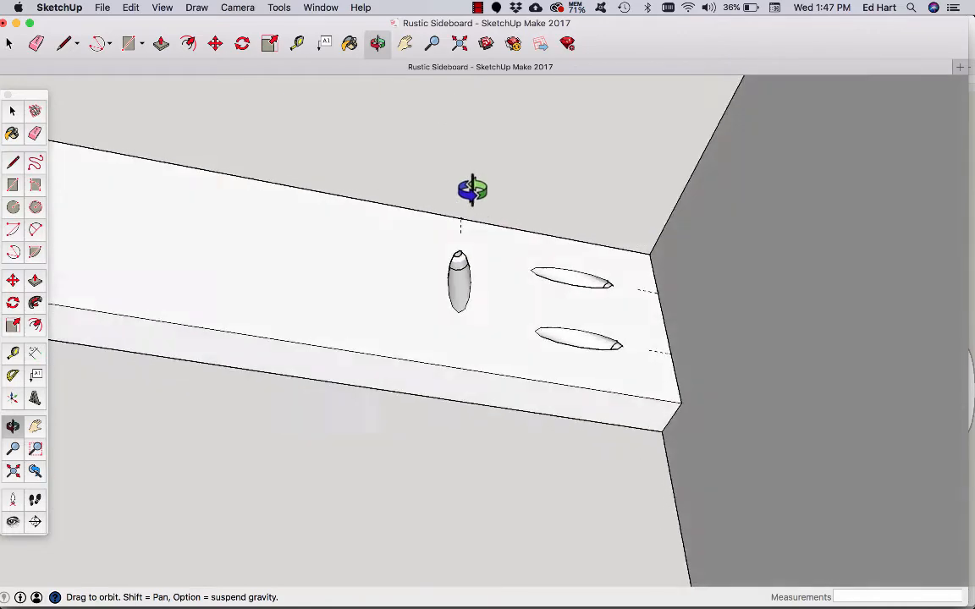
- Look over the finished pocket-hole board, then start a new blank model via File > New
left_click_drag(472, 190, 616, 450)
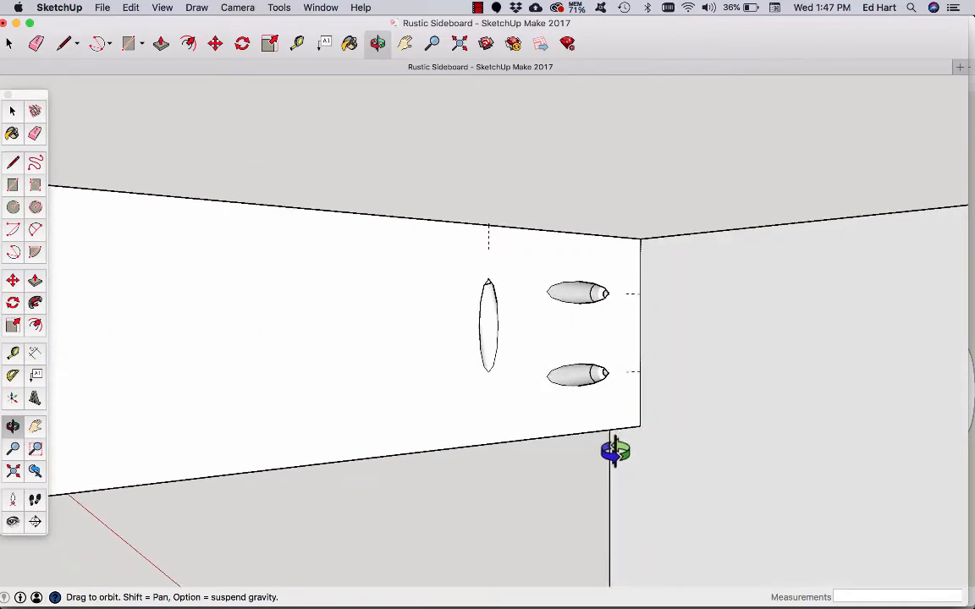
left_click(102, 7)
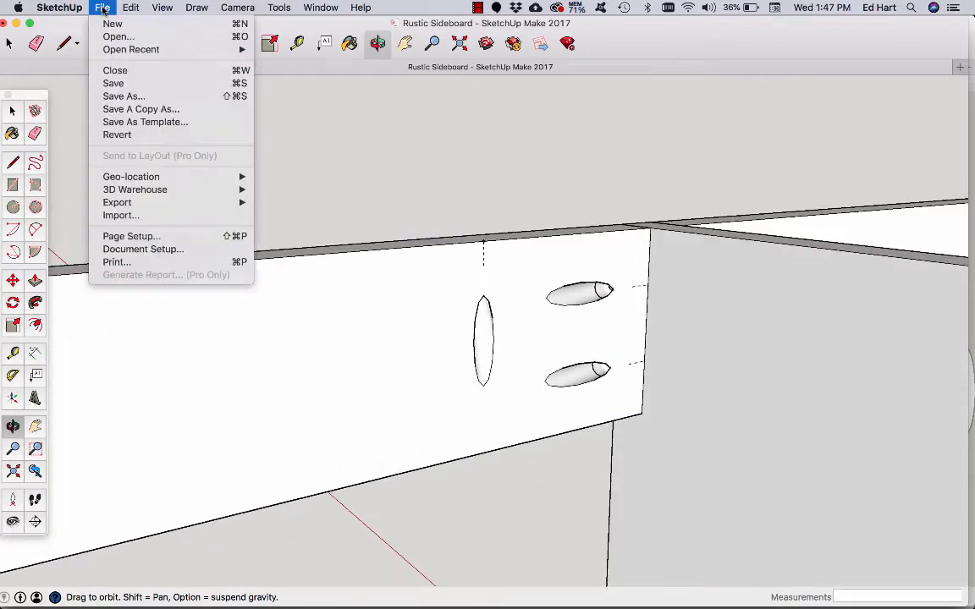
left_click(112, 23)
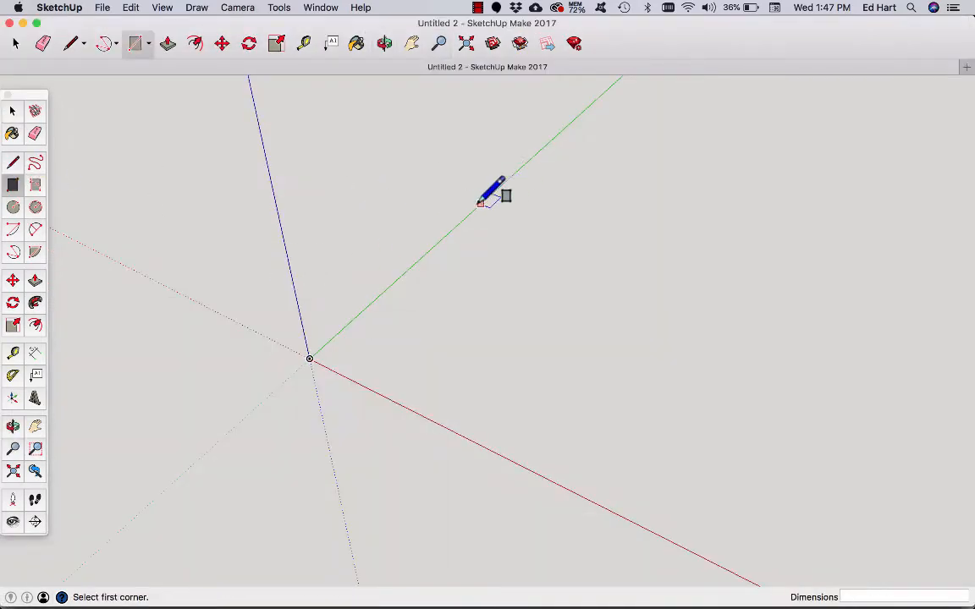
- Draw a 3.5 by 28 inch rectangle and Push/Pull it up 3/4 inch into a board
left_click(481, 203)
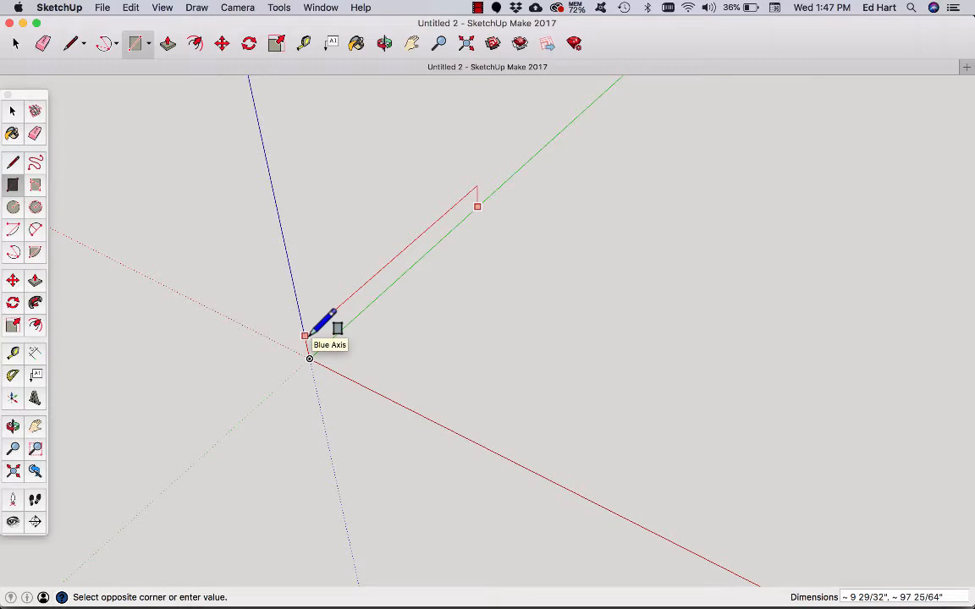
type("3")
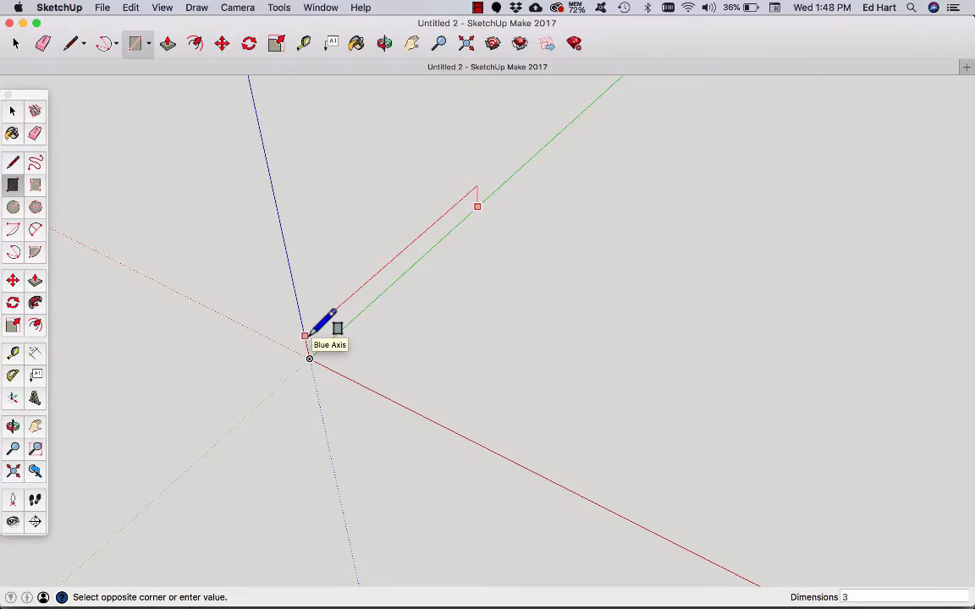
type(".5.28")
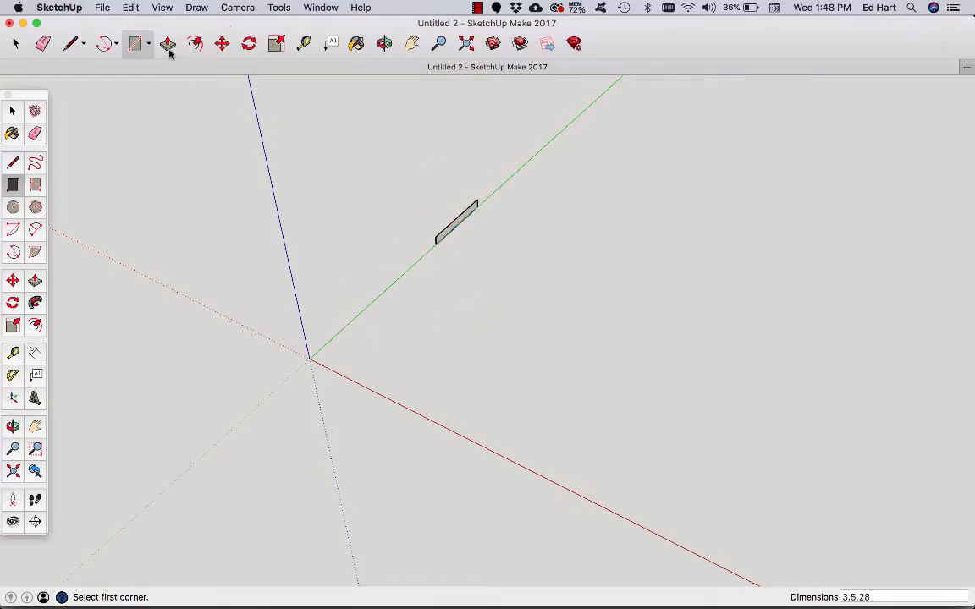
left_click(168, 44)
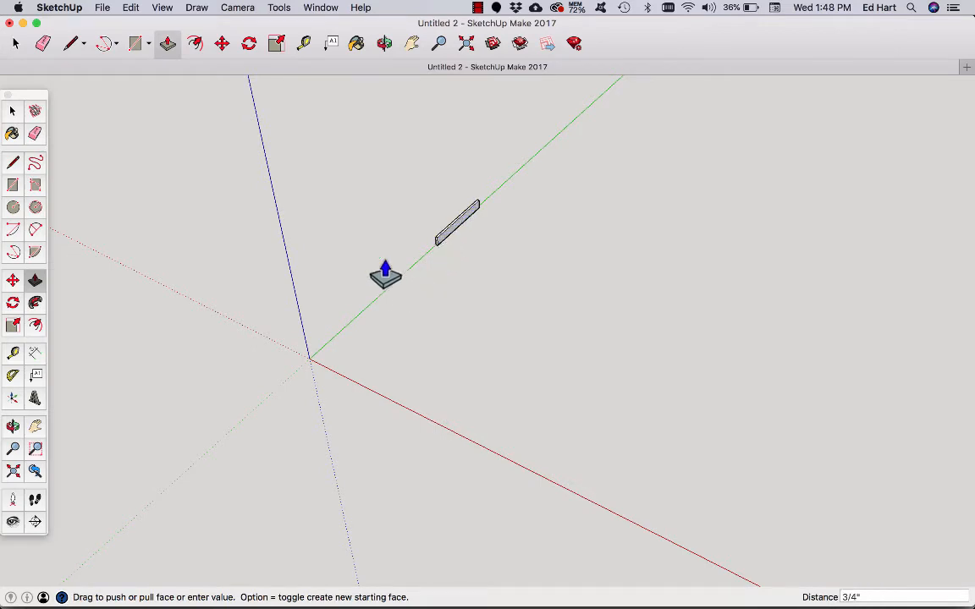
left_click(220, 44)
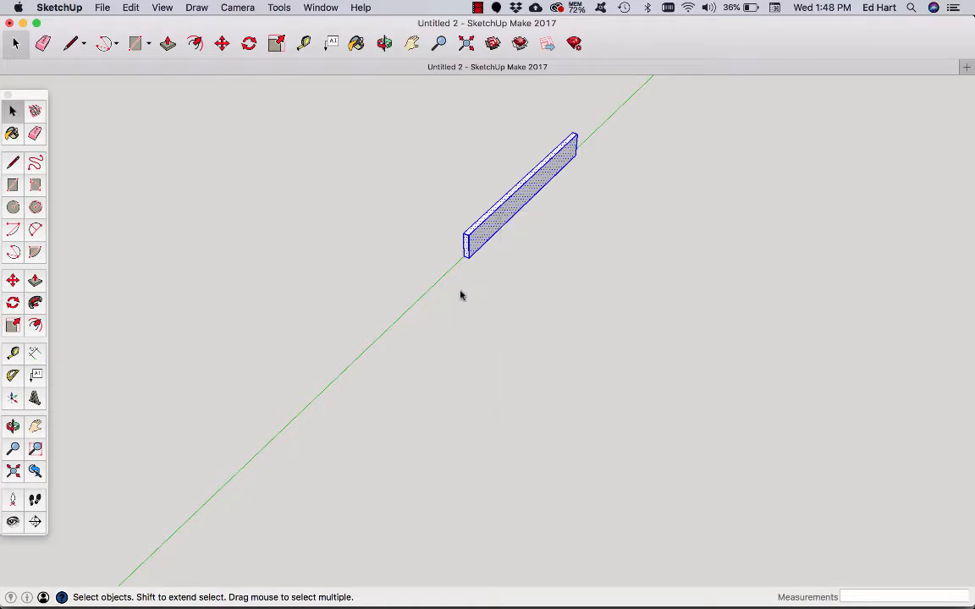
- Move the board's corner to the origin and orbit to view it from the front
left_click(222, 44)
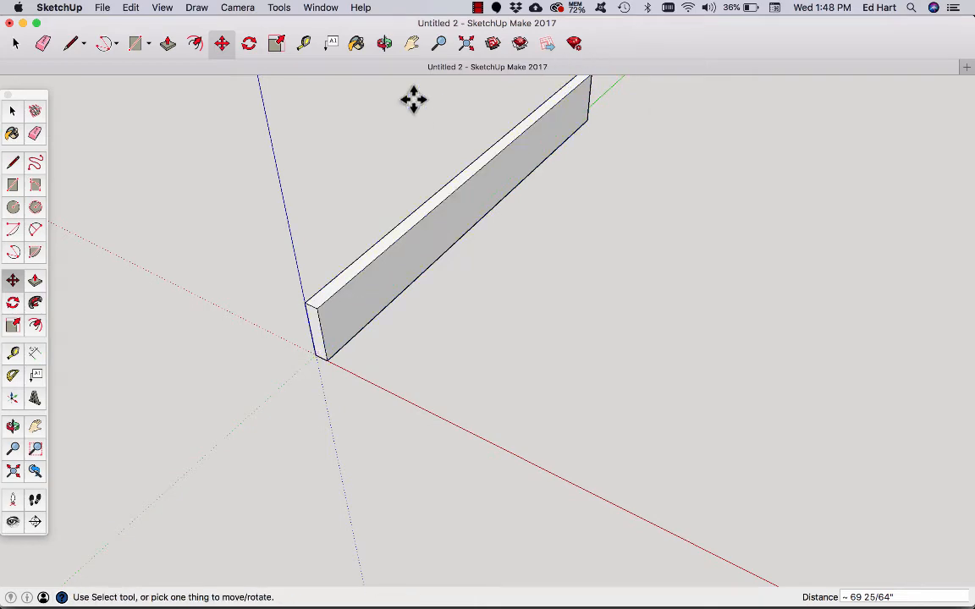
left_click(382, 44)
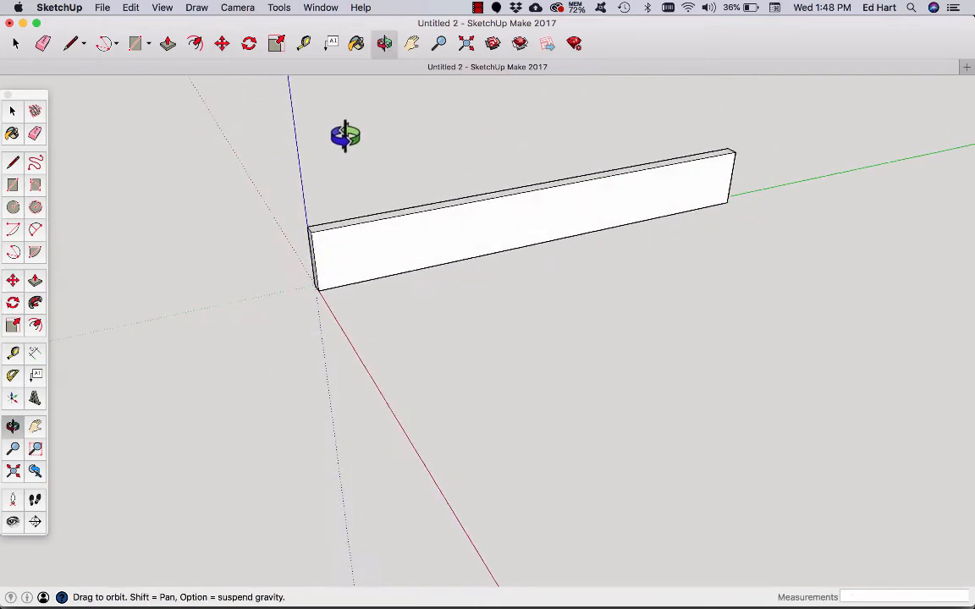
left_click_drag(345, 135, 336, 253)
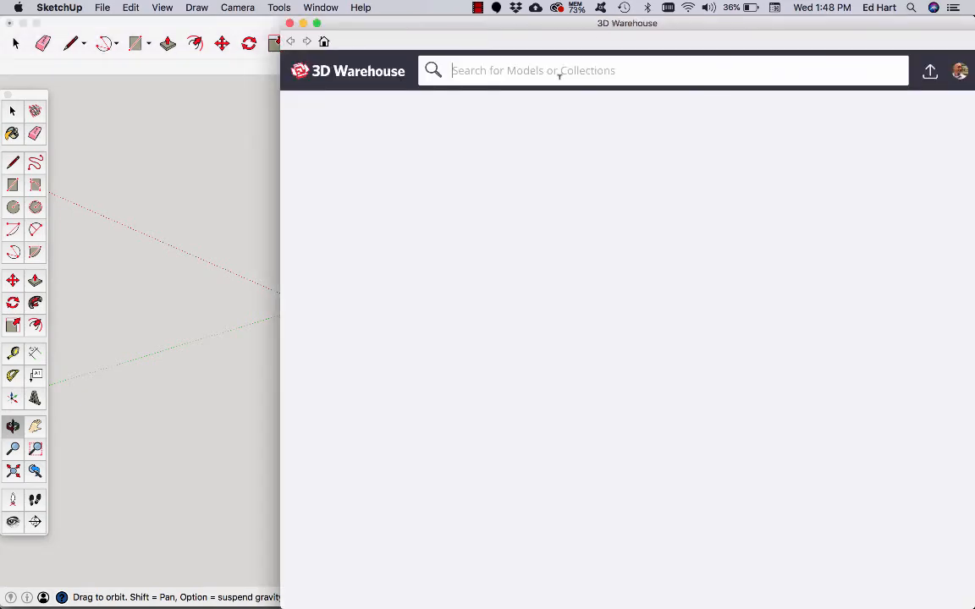
- Search 3D Warehouse for 'pocket Hole 3/4' and load the Kreg pocket hole into the model
type("pocket")
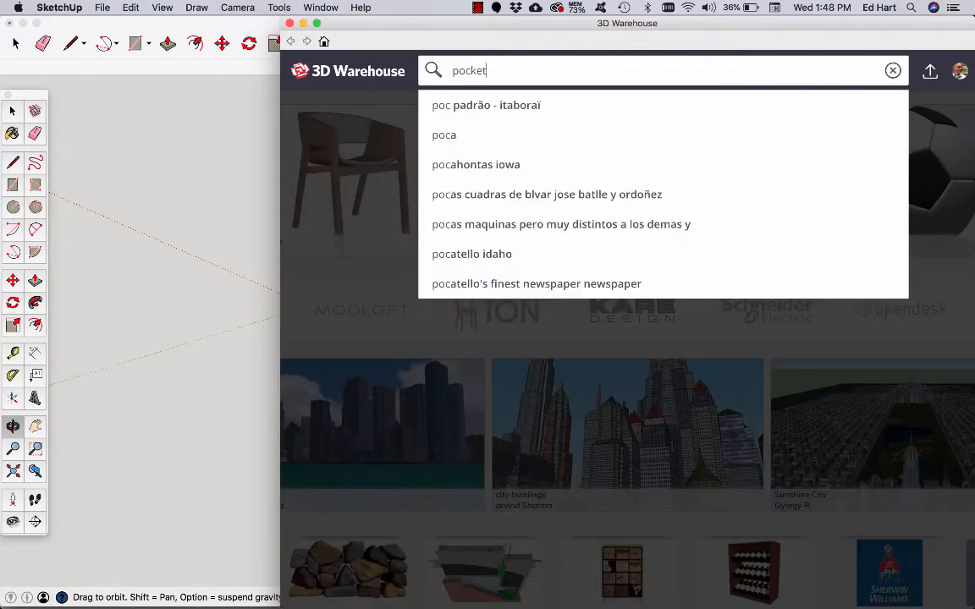
type("Hole 3/4")
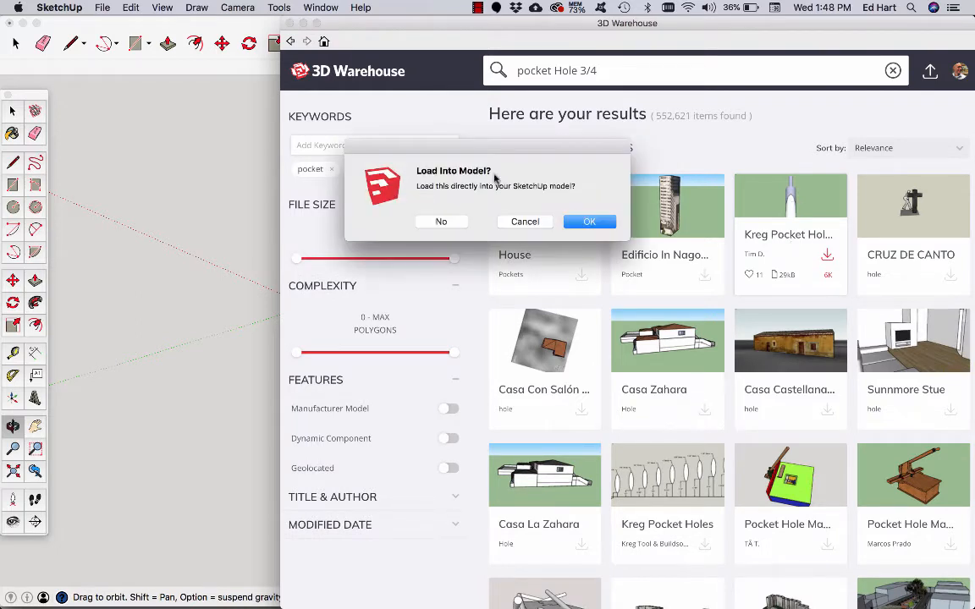
left_click(589, 220)
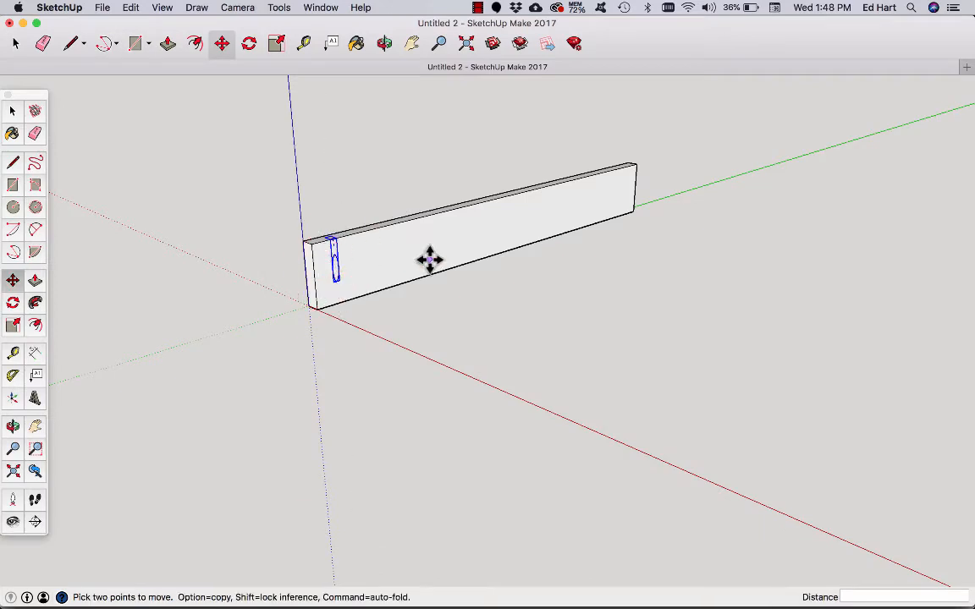
mouse_move(355, 207)
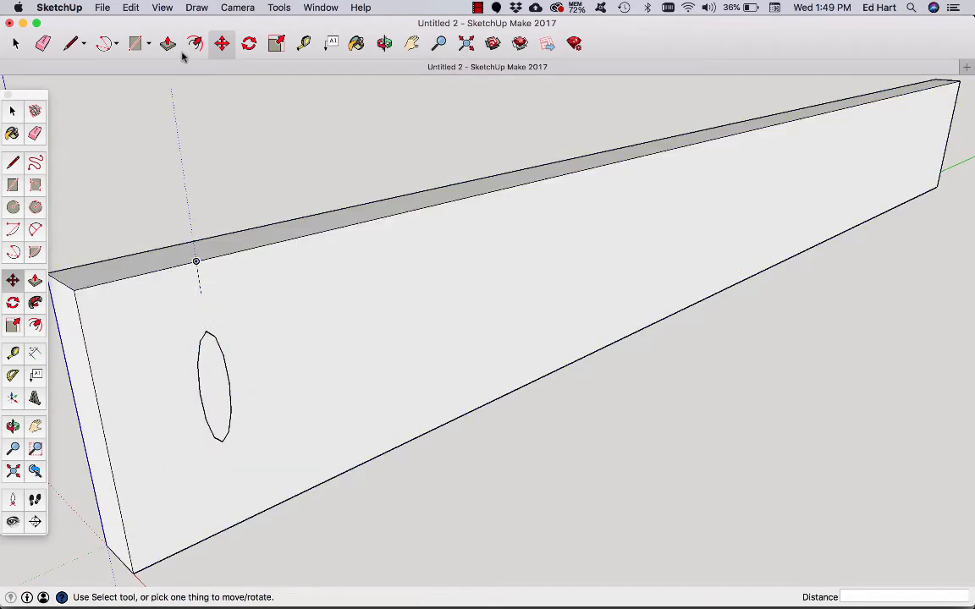
- Place the pocket hole on the board face near the end and start measuring along the edge
left_click(303, 44)
type("1")
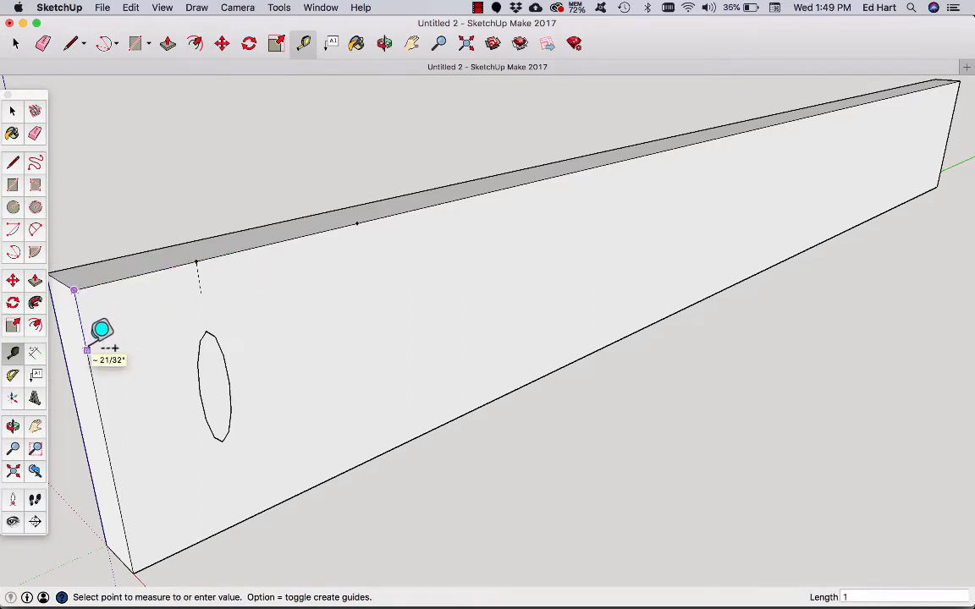
mouse_move(129, 481)
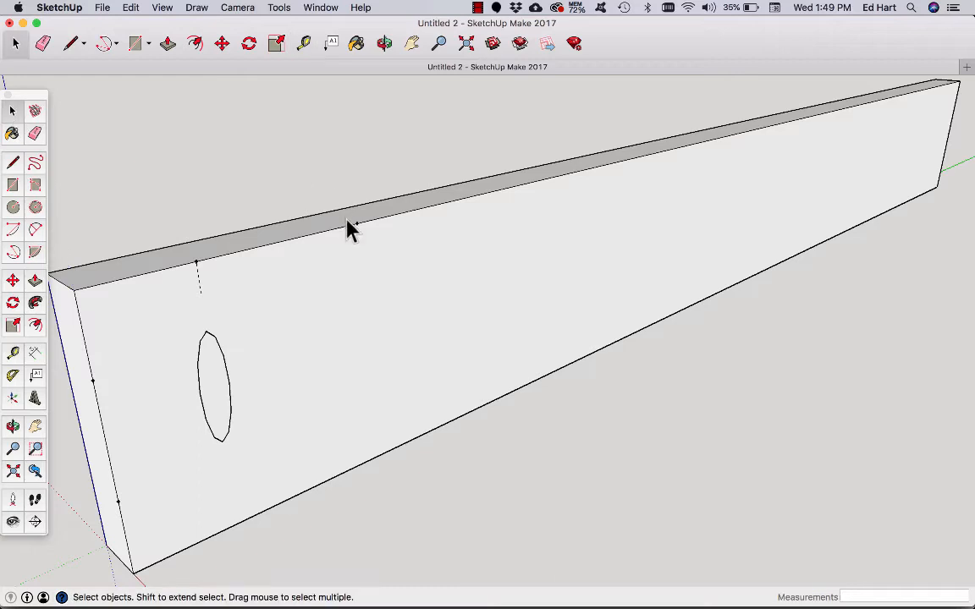
mouse_move(119, 514)
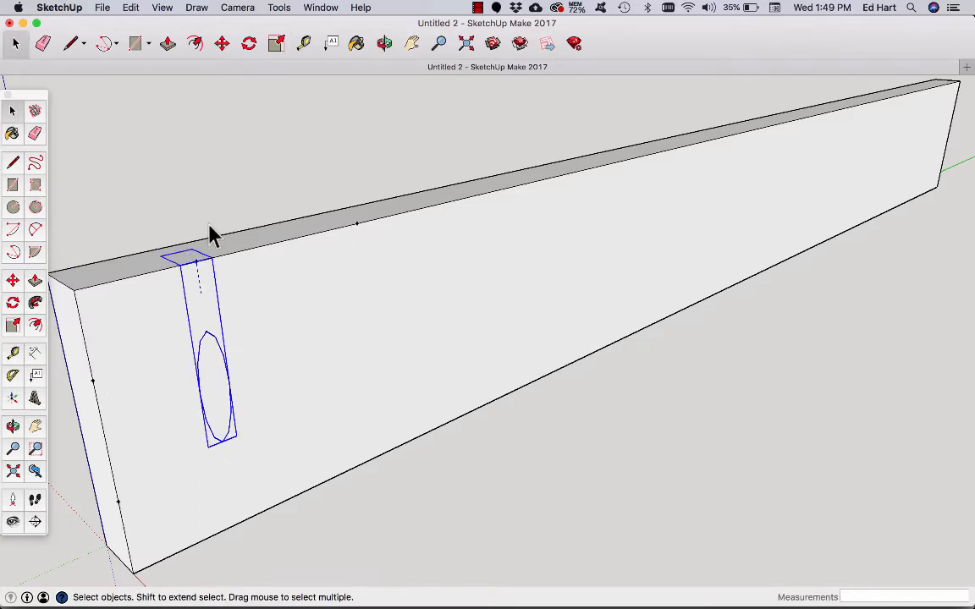
mouse_move(308, 125)
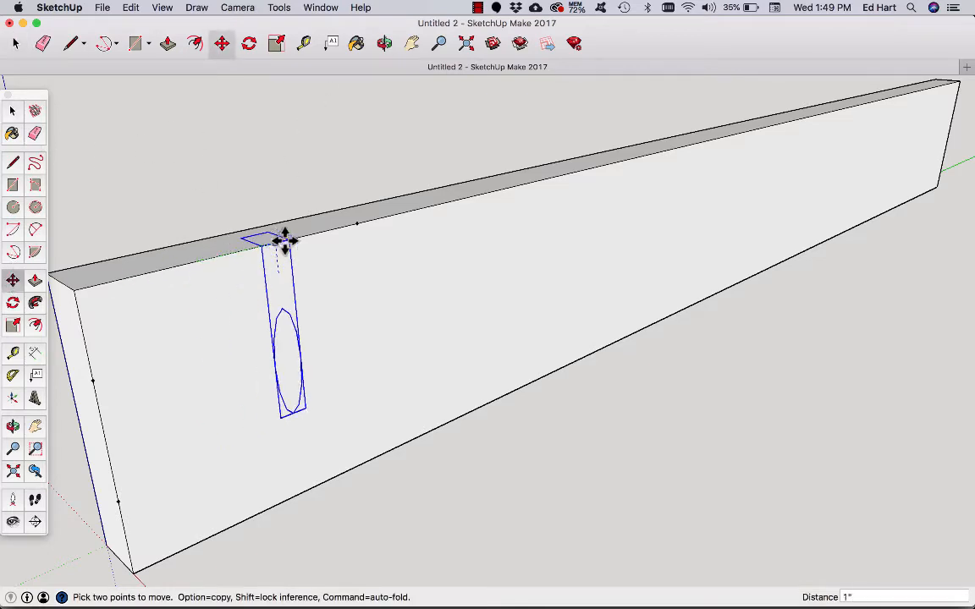
- Position the pocket-hole cutter near the left end, copy it, and rotate a copy horizontal
left_click_drag(285, 240, 355, 228)
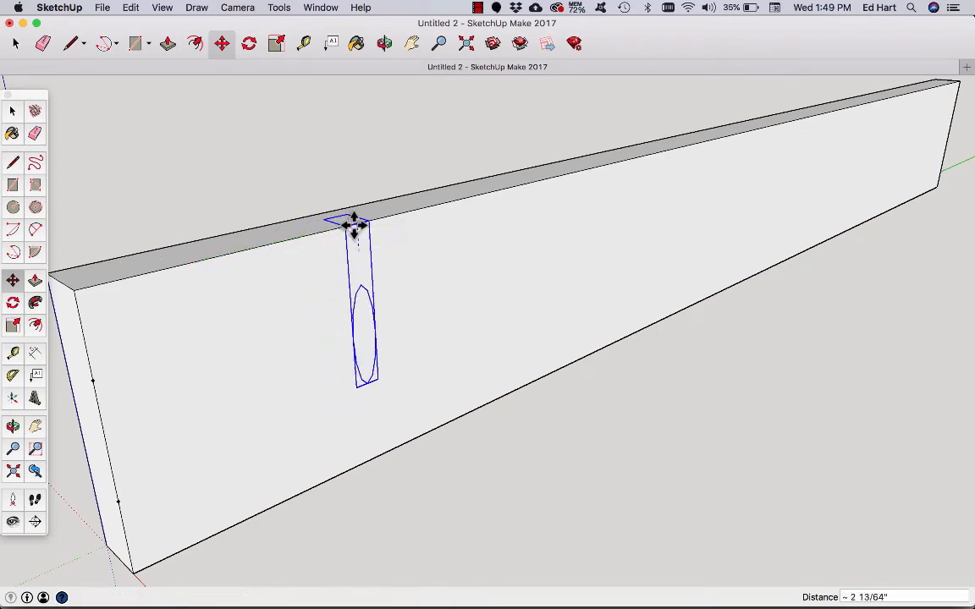
left_click_drag(354, 223, 609, 432)
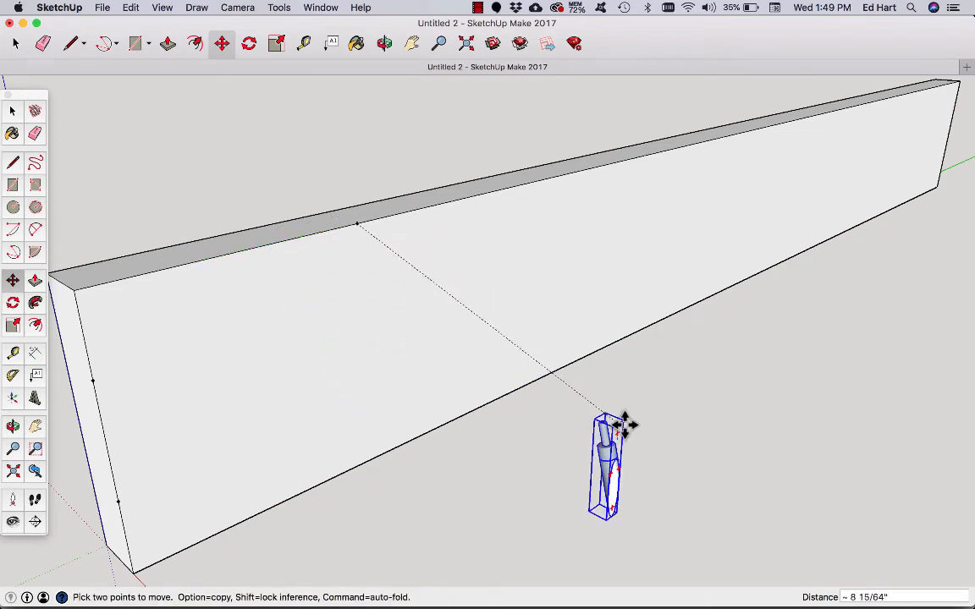
left_click_drag(610, 461, 371, 313)
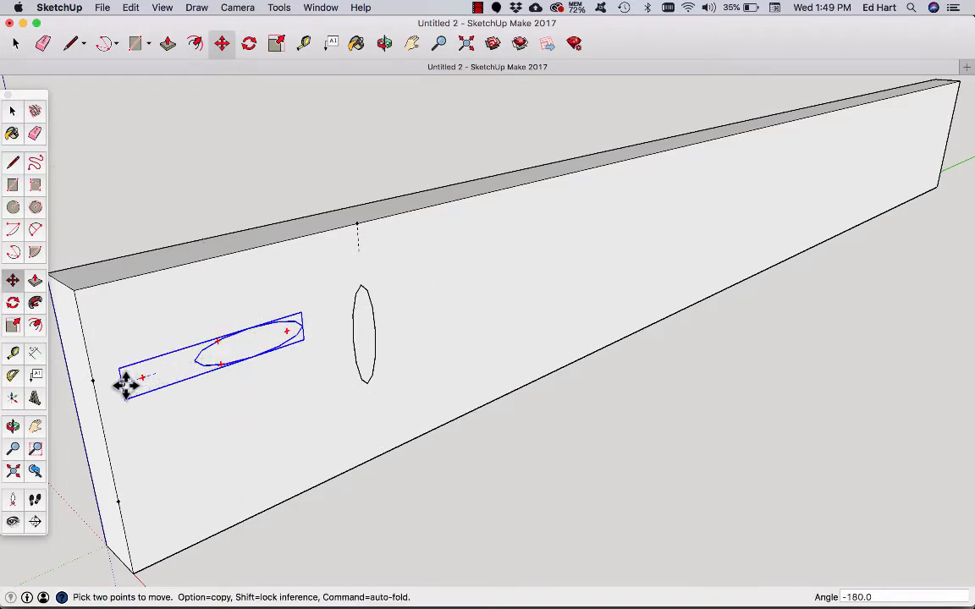
left_click_drag(127, 385, 99, 381)
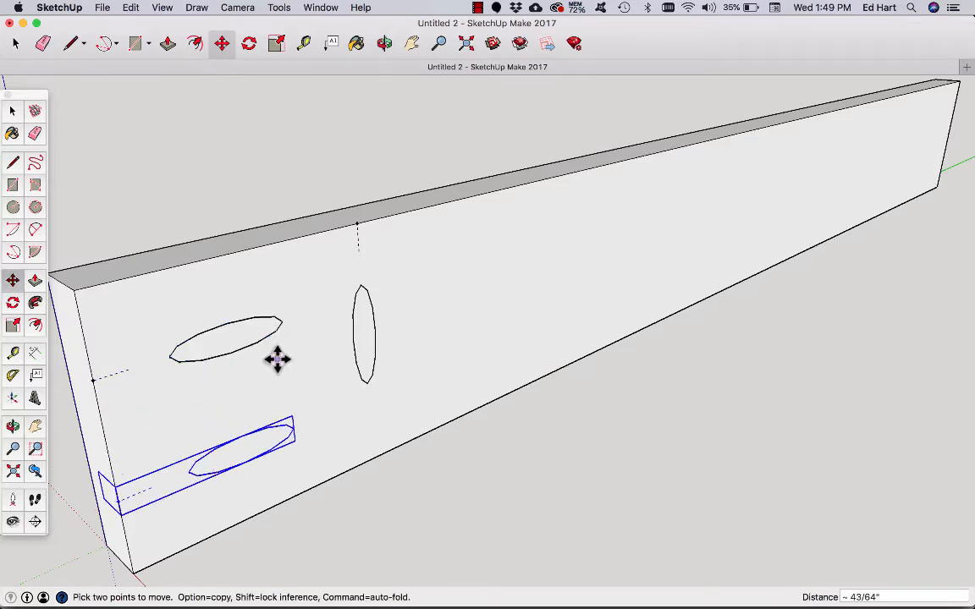
mouse_move(173, 354)
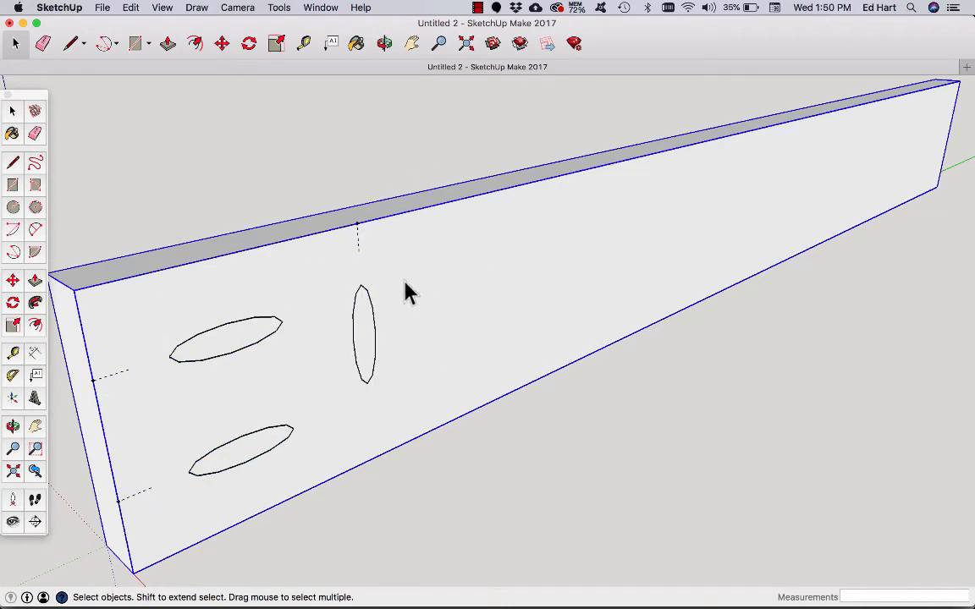
mouse_move(183, 359)
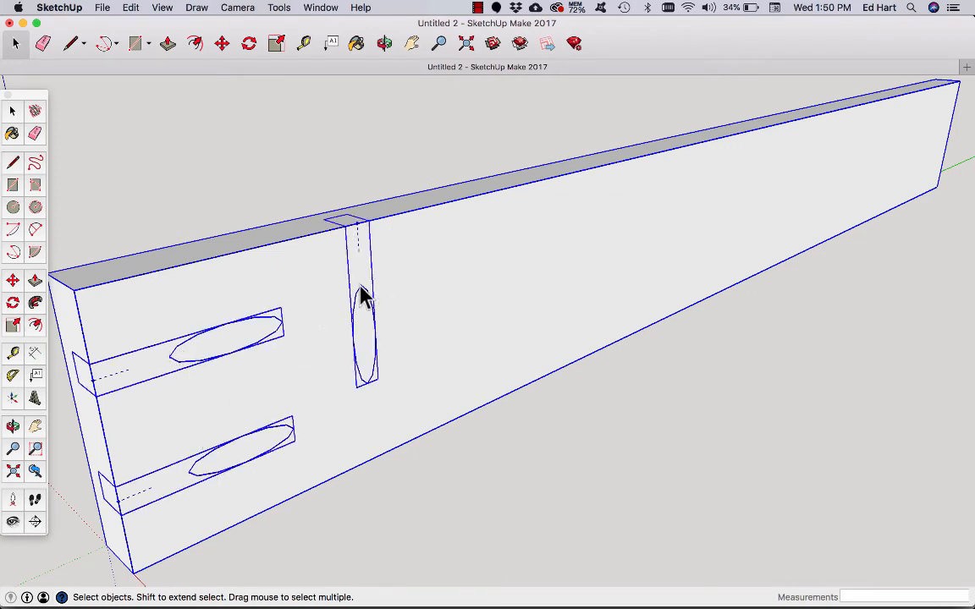
mouse_move(372, 313)
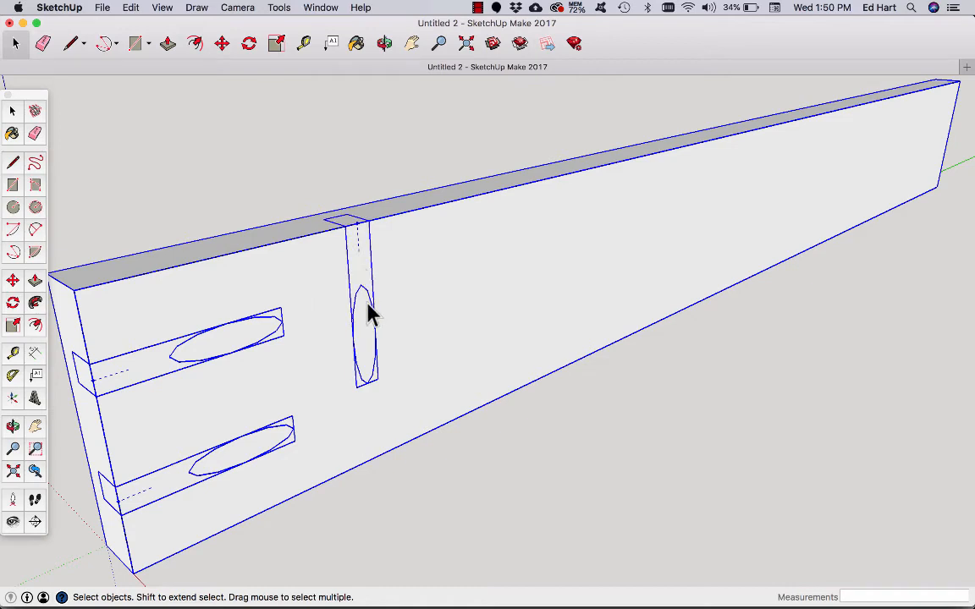
- Explode the pocket-hole cutters and intersect their faces with the board
right_click(364, 318)
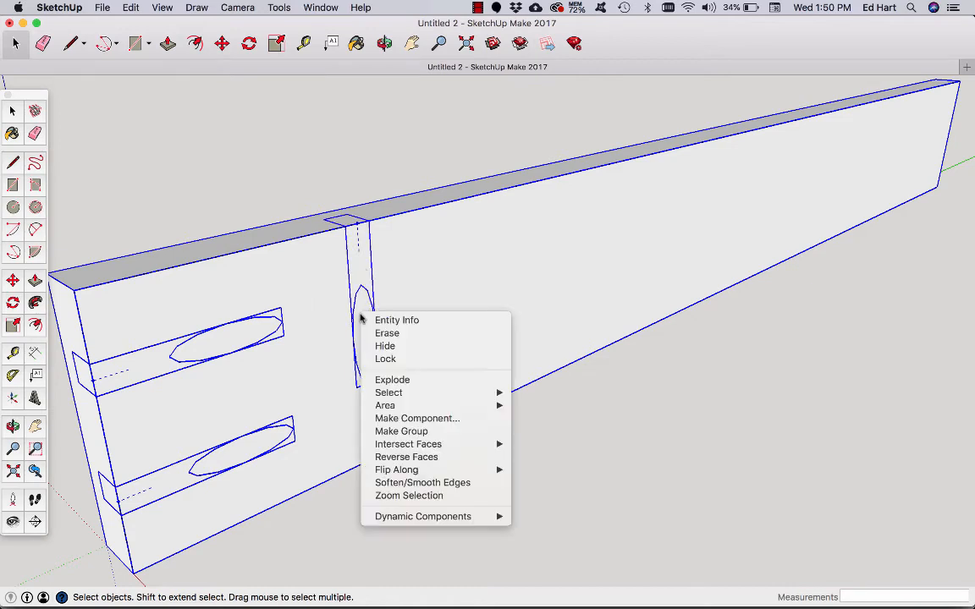
mouse_move(393, 379)
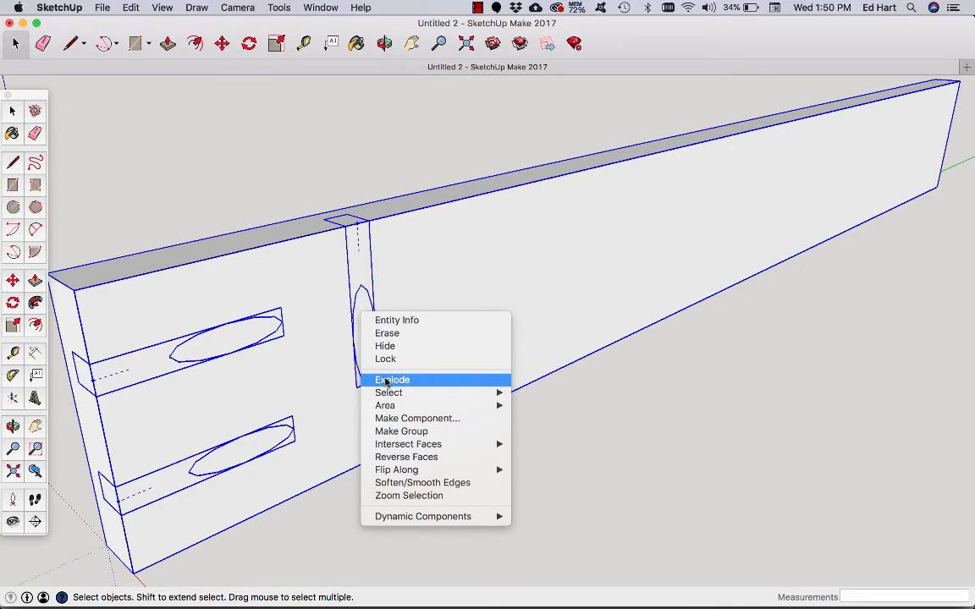
left_click(393, 379)
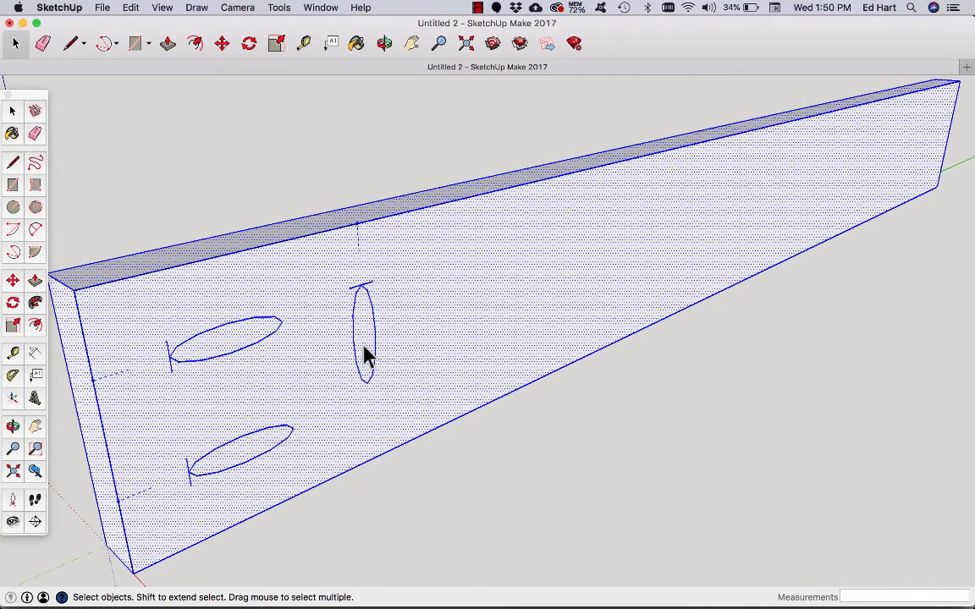
right_click(364, 356)
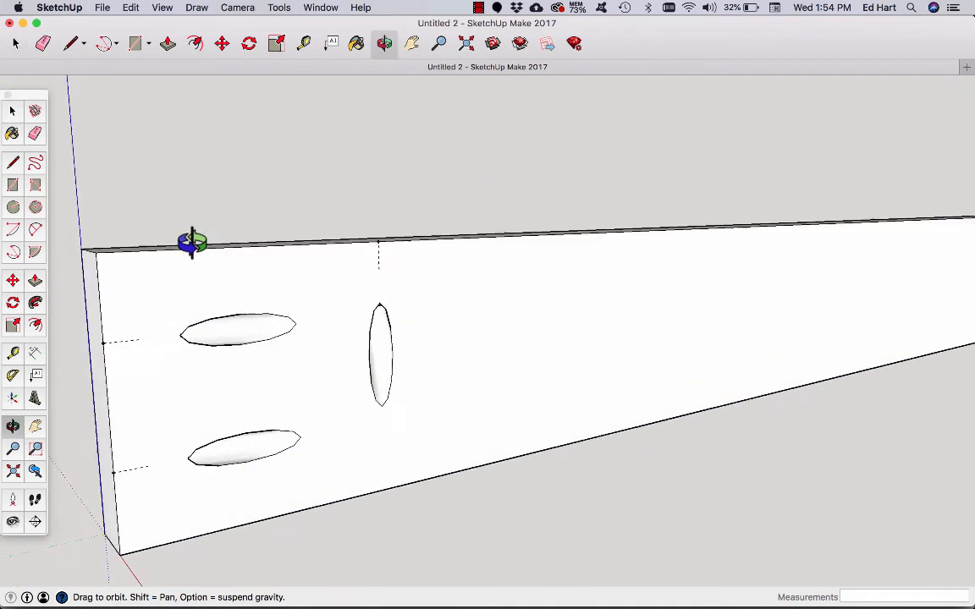
- Orbit to the board's end to inspect the three pocket-hole recesses face-on
left_click_drag(190, 244, 407, 411)
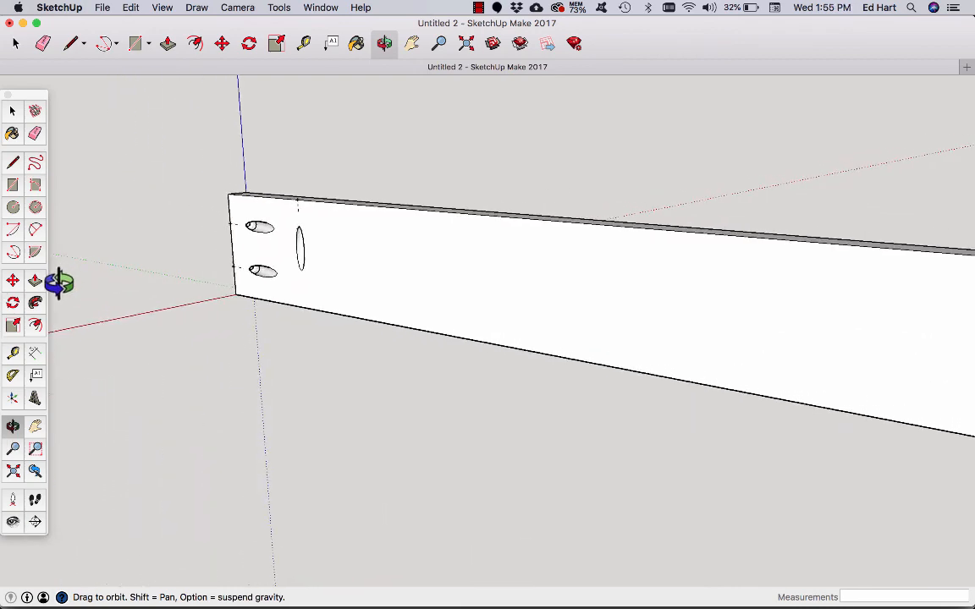
left_click_drag(59, 281, 273, 186)
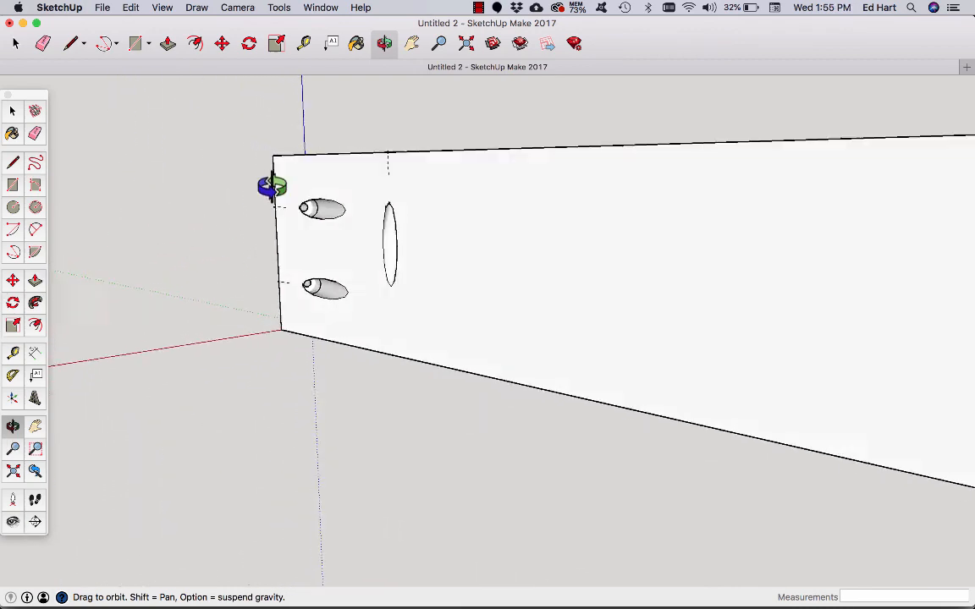
left_click_drag(272, 186, 460, 173)
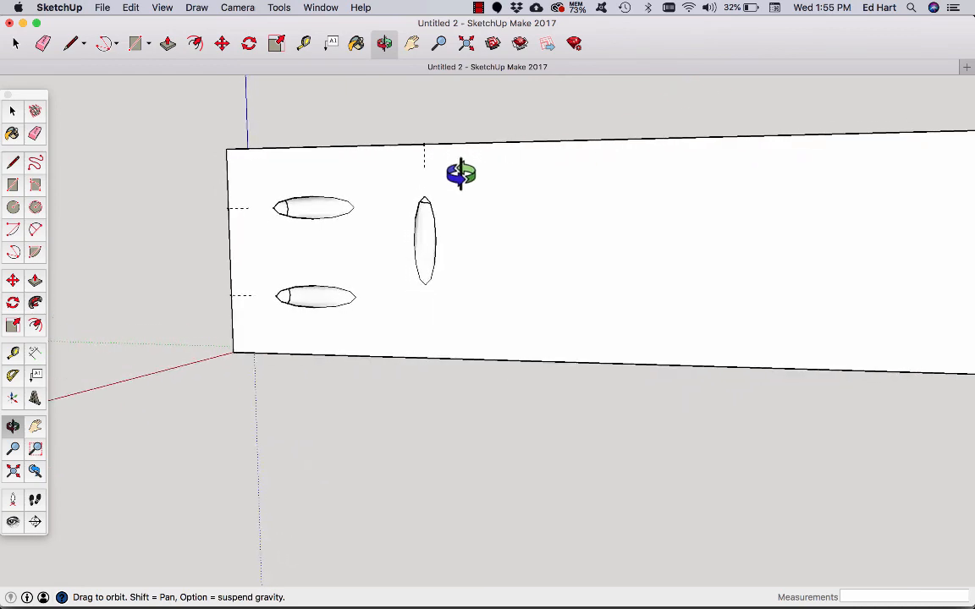